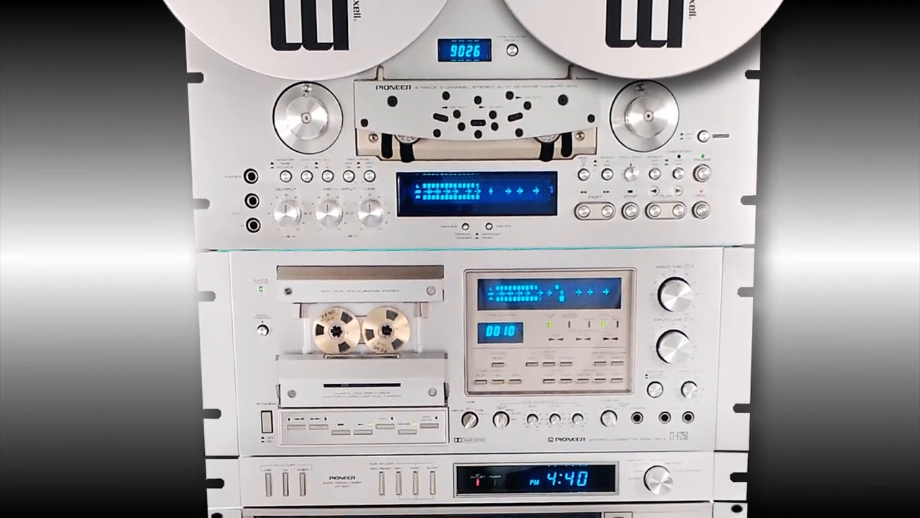
scroll("down", 3)
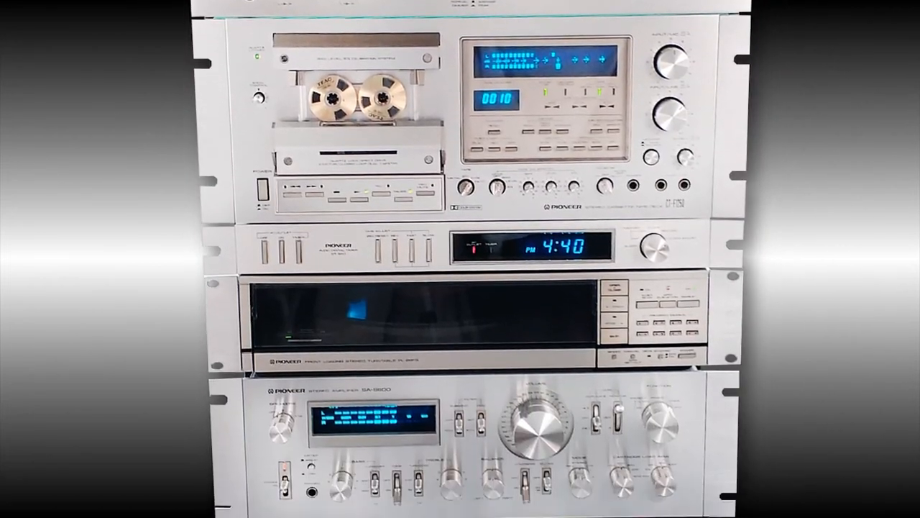
scroll("down", 3)
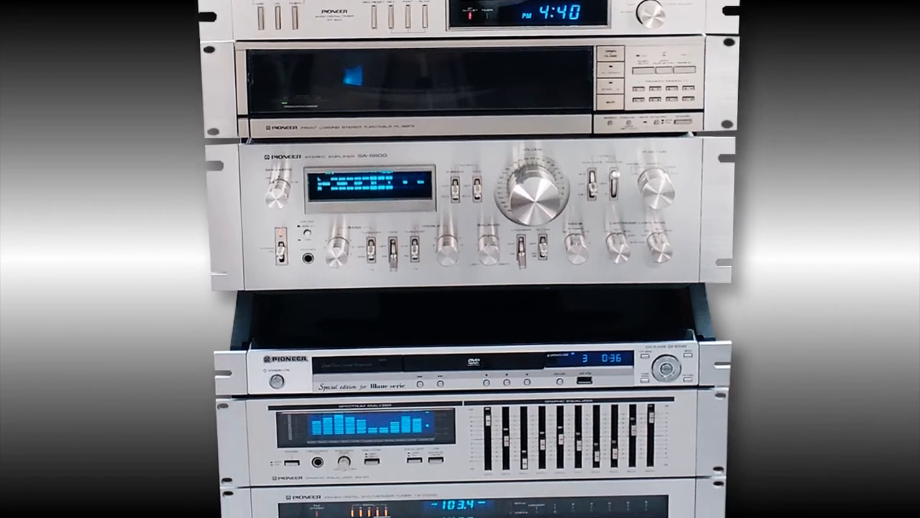
scroll("down", 3)
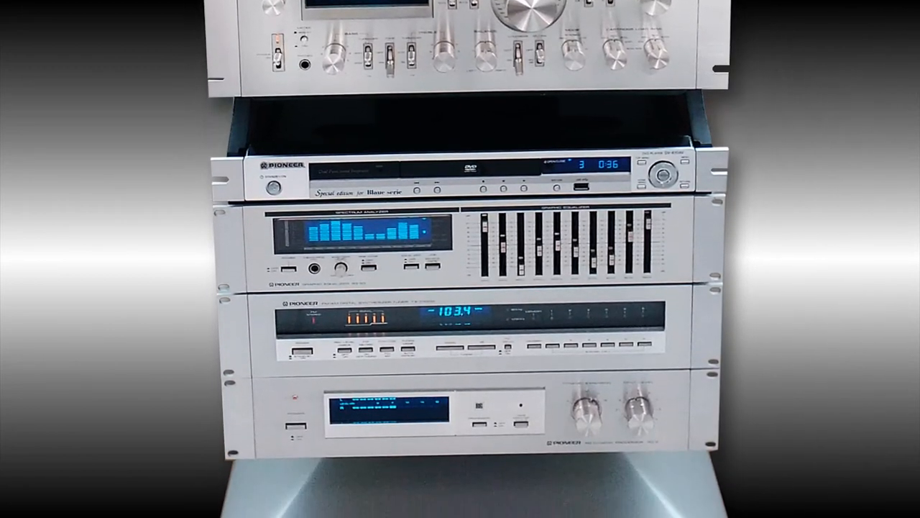